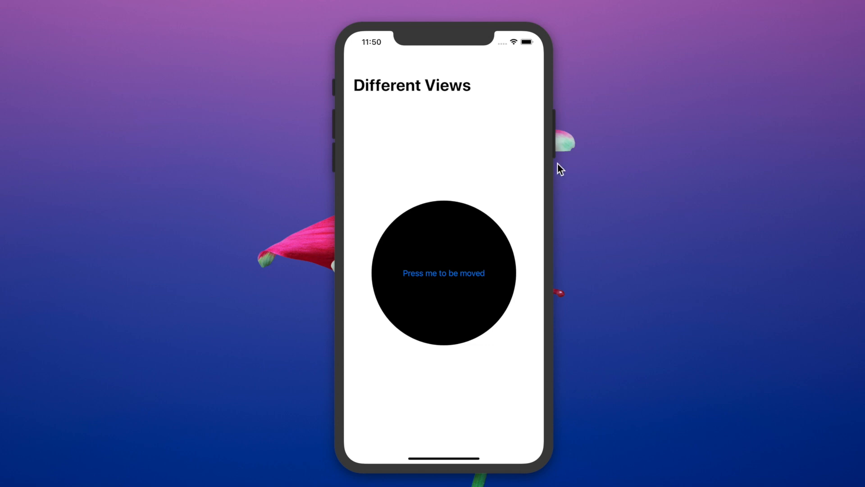
Open the red separate view from the circle in the running app
left_click(443, 273)
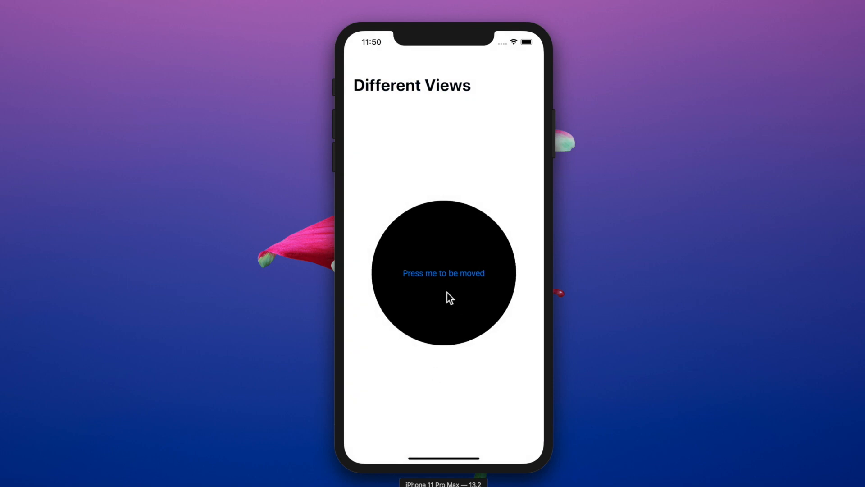
left_click(443, 273)
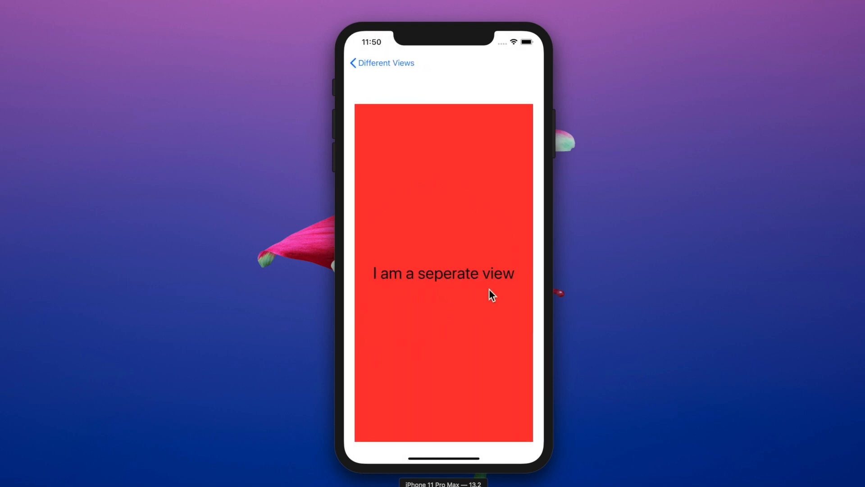
mouse_move(445, 248)
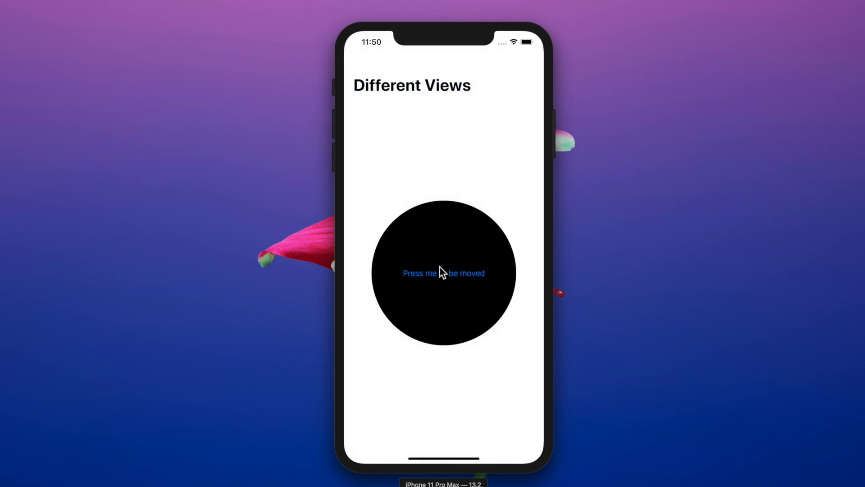
left_click(443, 273)
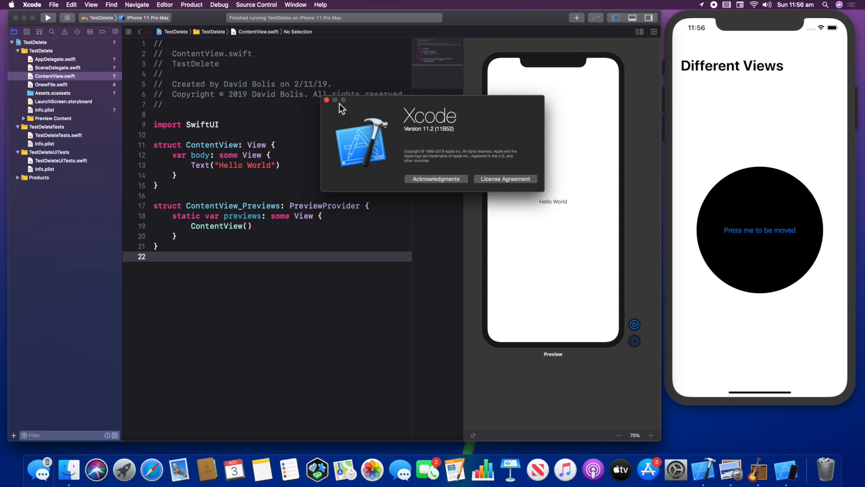
Dismiss the About Xcode window and check the Editor Options canvas setting
left_click(326, 100)
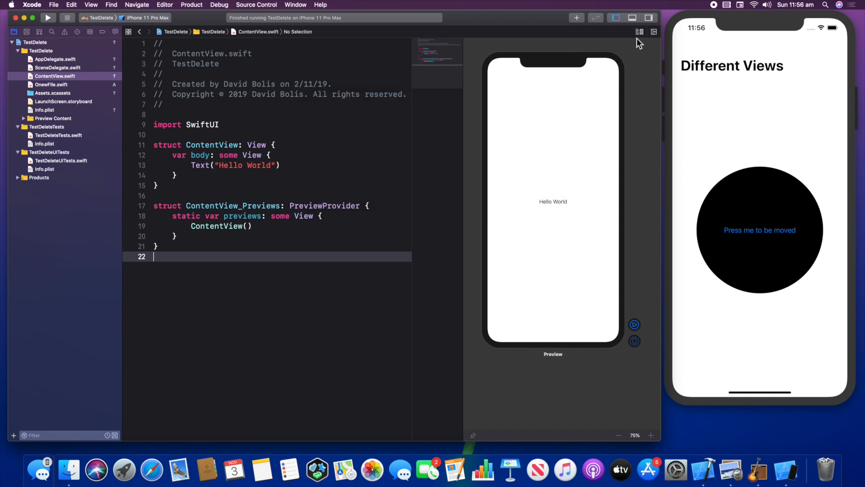
left_click(637, 32)
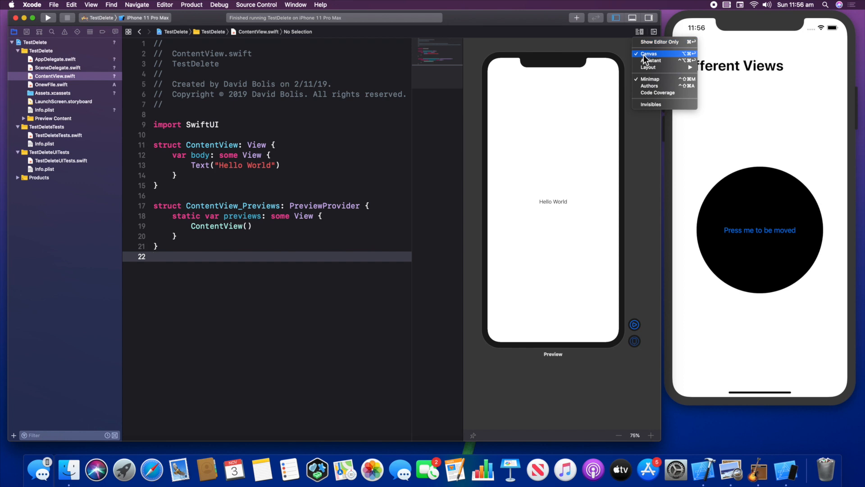
left_click(326, 169)
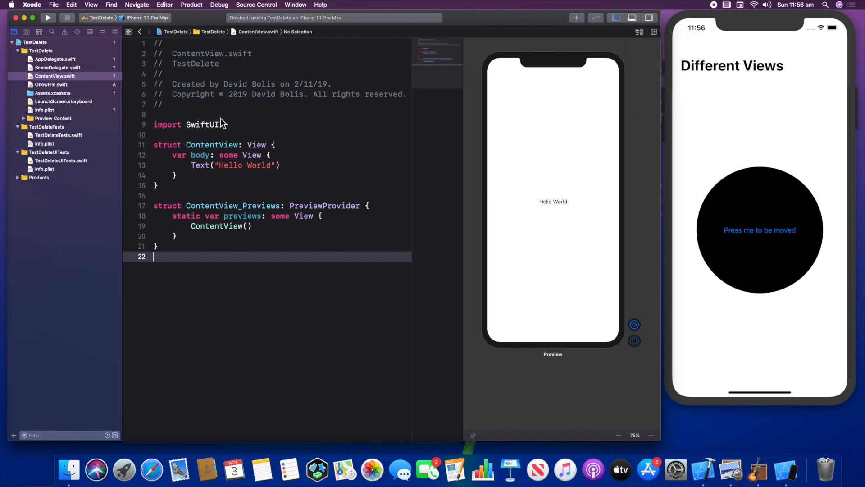
Switch between OnewFile.swift and ContentView.swift, reopening the red view in the Simulator
left_click(47, 84)
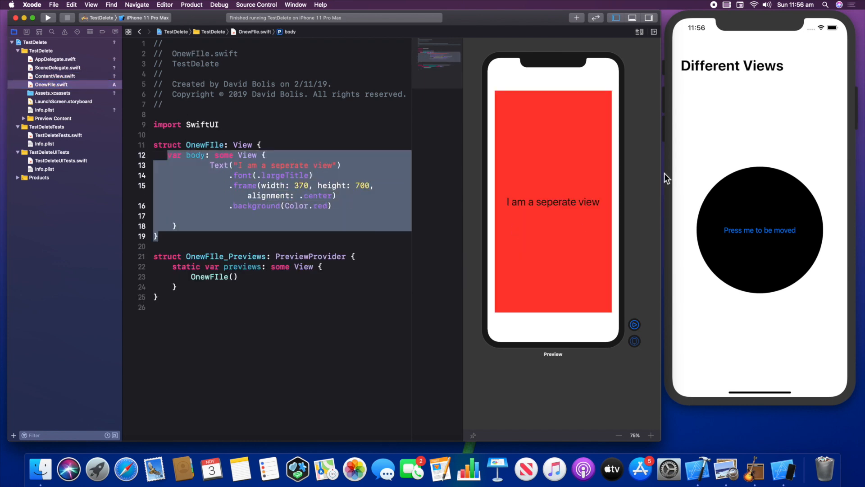
left_click(55, 75)
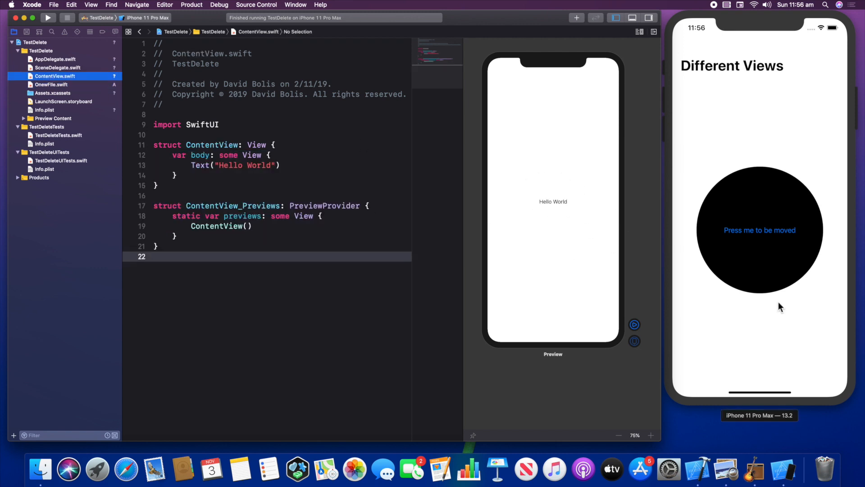
mouse_move(788, 236)
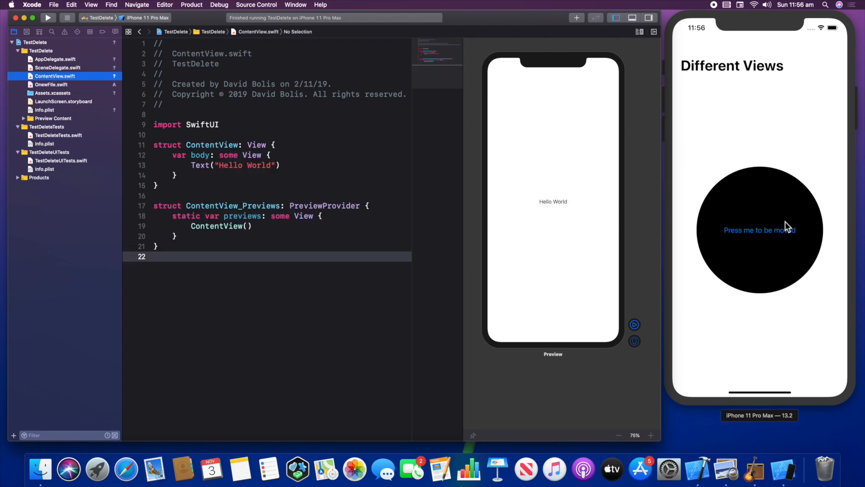
left_click(760, 231)
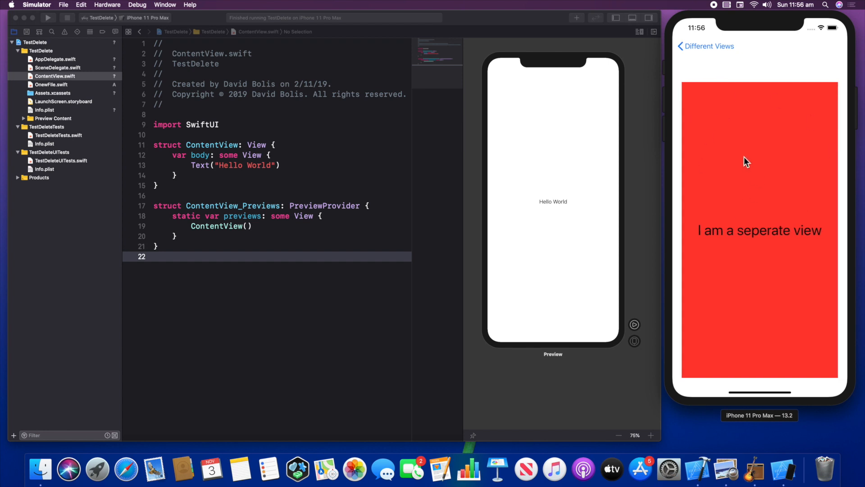
left_click(54, 76)
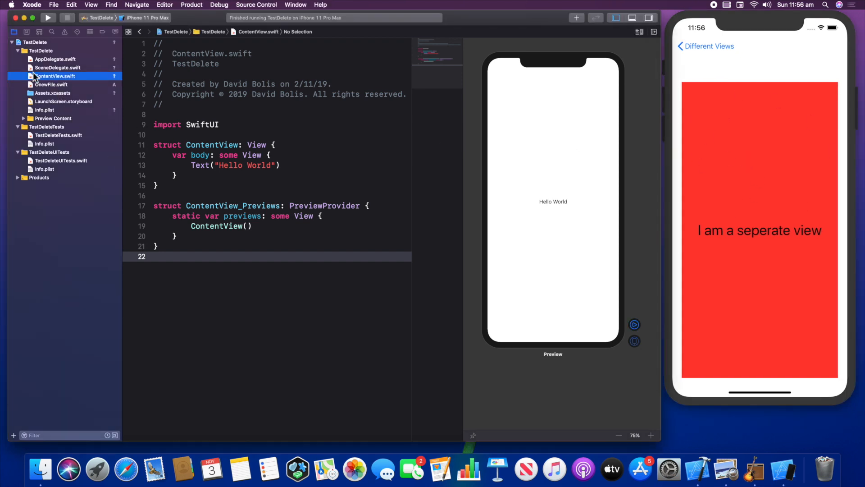
left_click(50, 85)
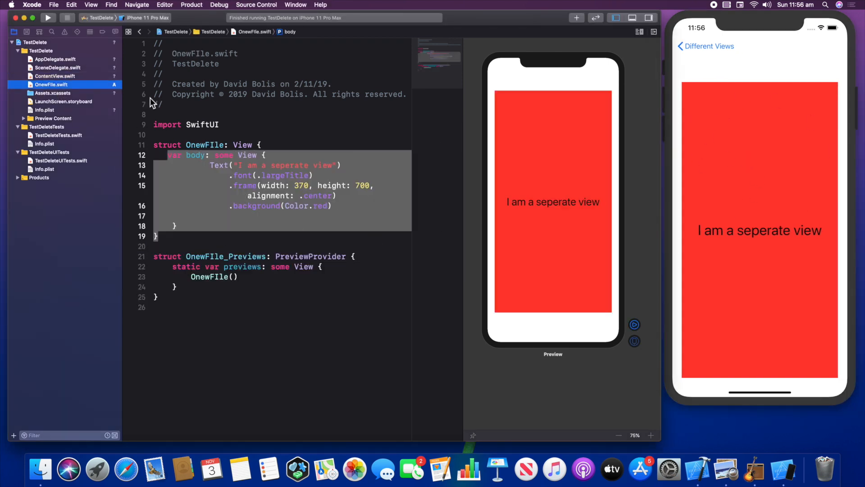
left_click(47, 76)
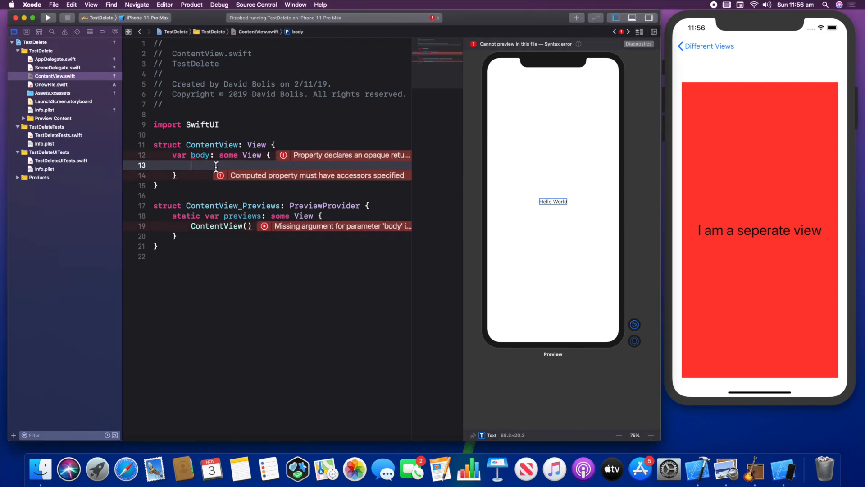
Replace the body with NavigationView { VStack { NavigationLink(destination:) } }
type("Nav")
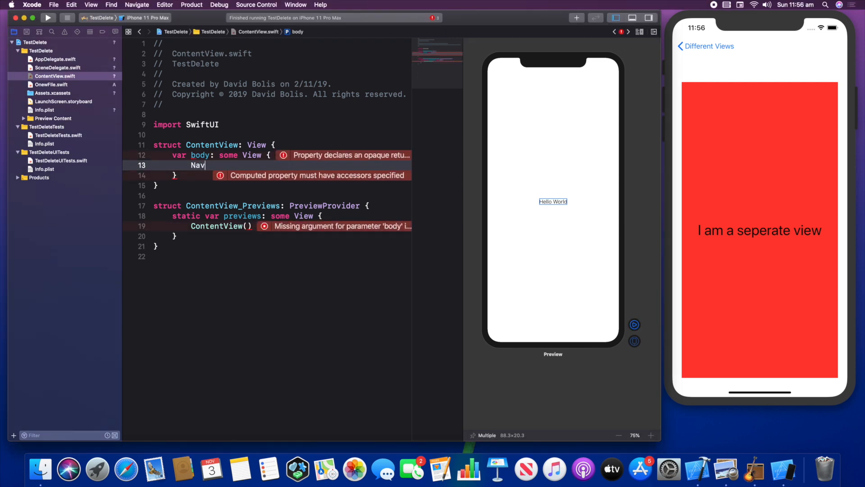
type("Nav")
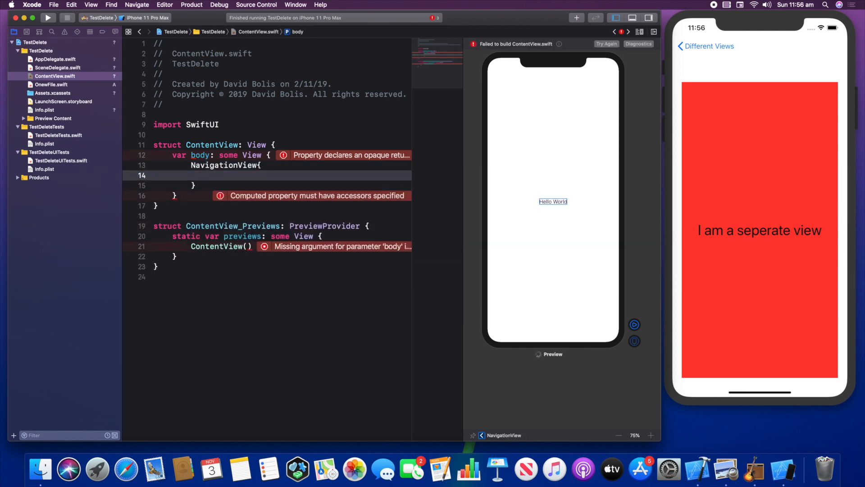
left_click(211, 175)
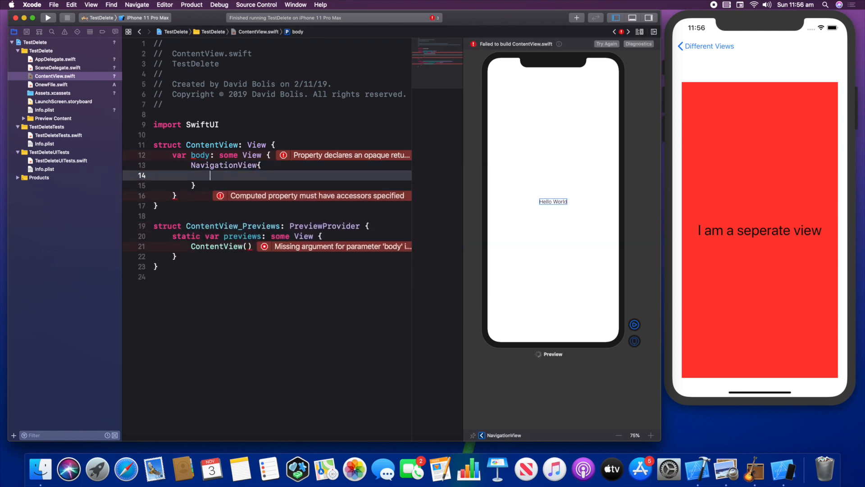
type("V")
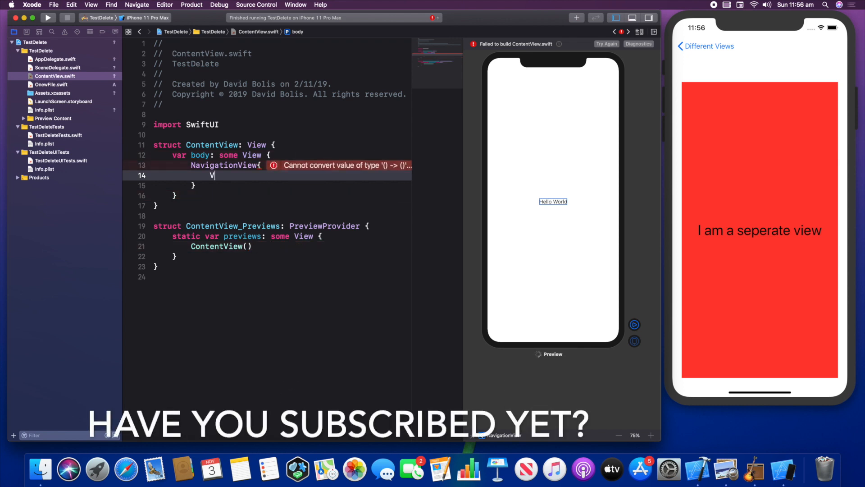
type("S")
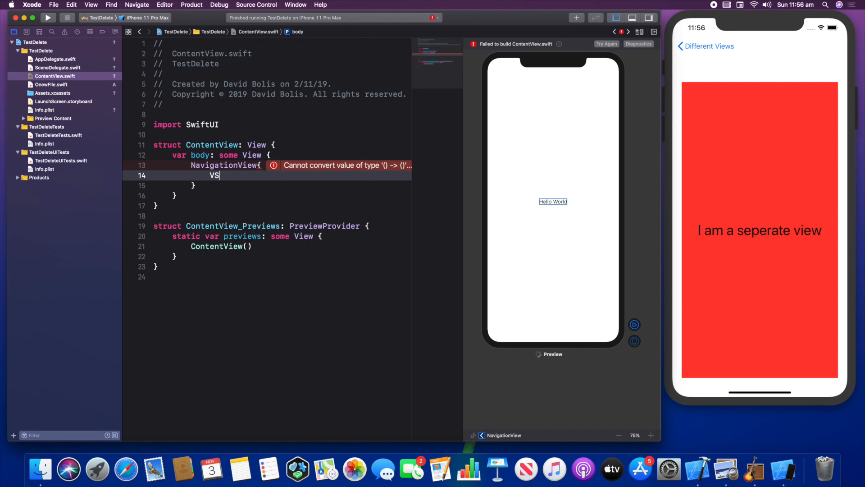
type("ack{")
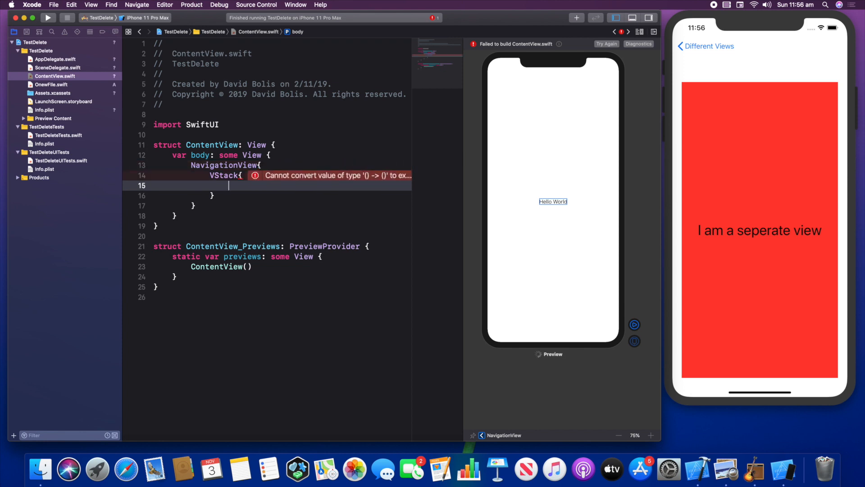
type("NavigationLink")
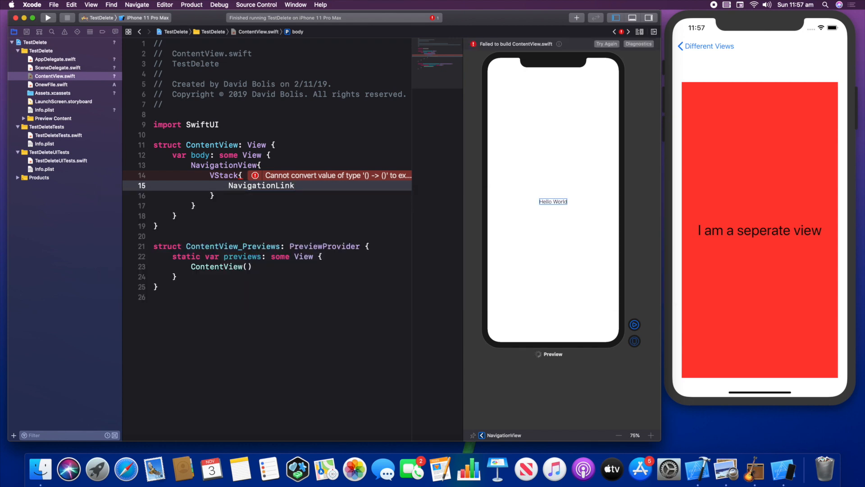
type("(")
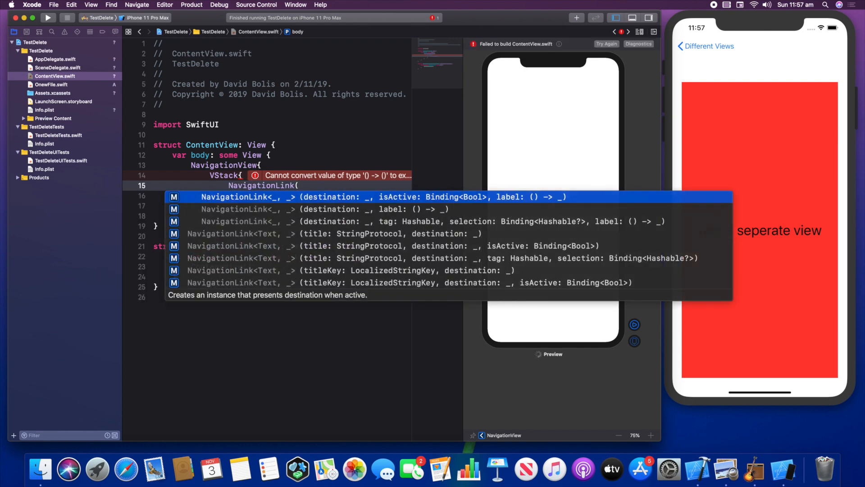
type("destination:")
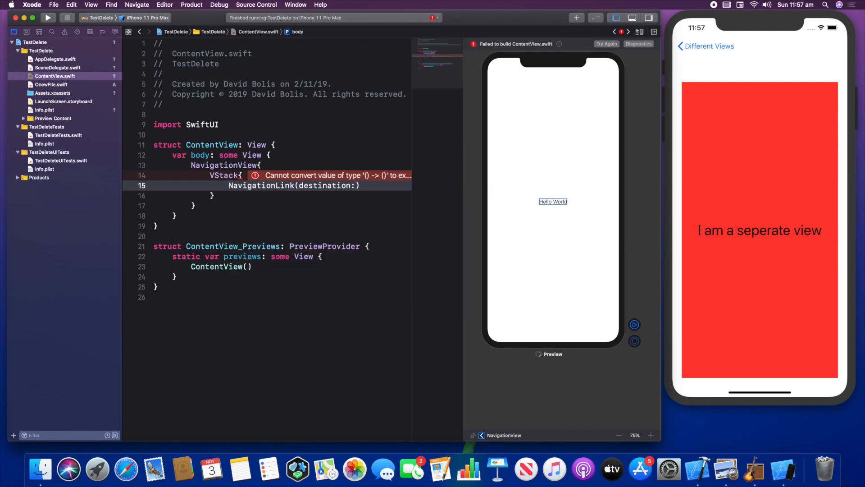
left_click(356, 186)
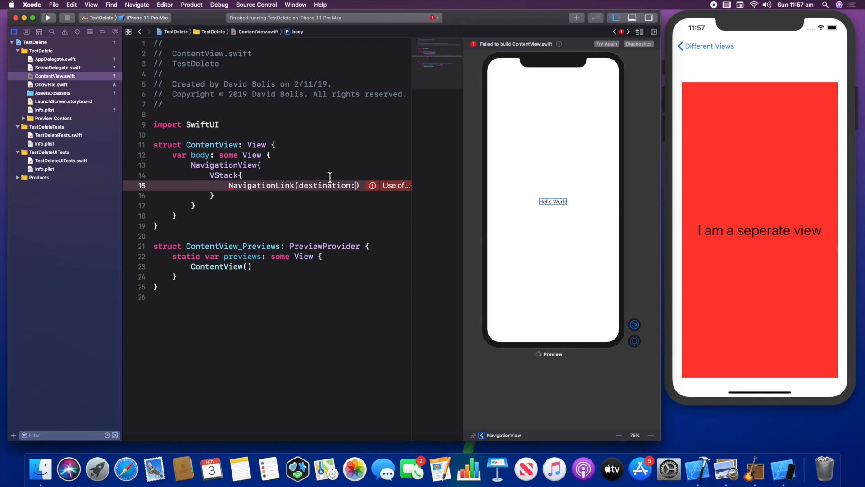
left_click(50, 84)
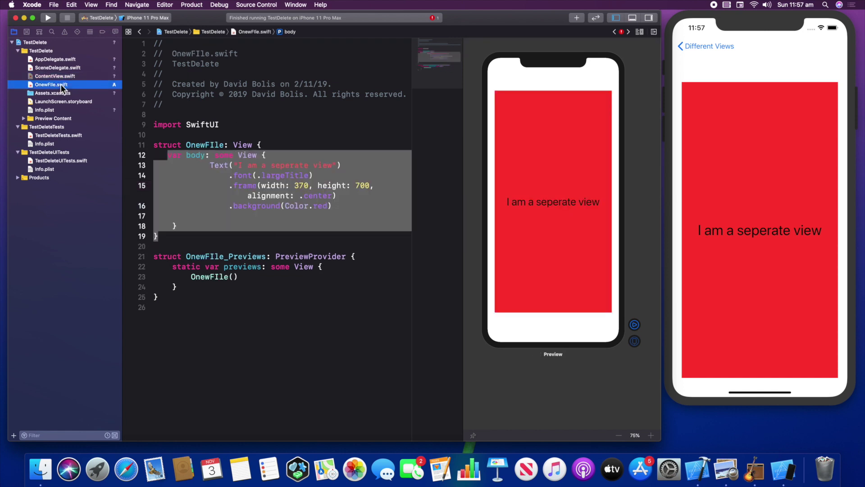
left_click(190, 155)
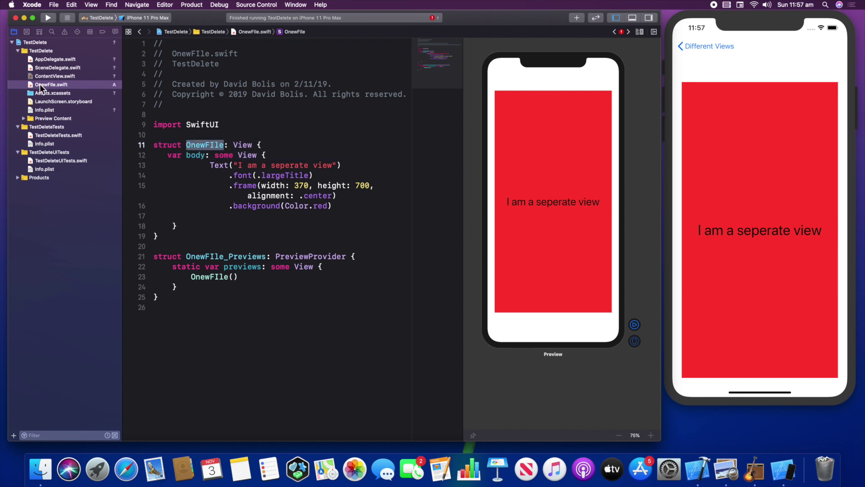
mouse_move(135, 133)
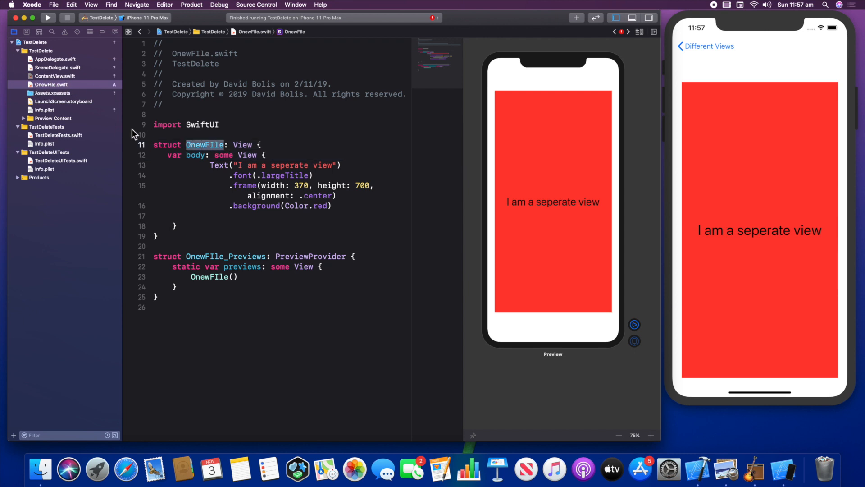
double_click(206, 144)
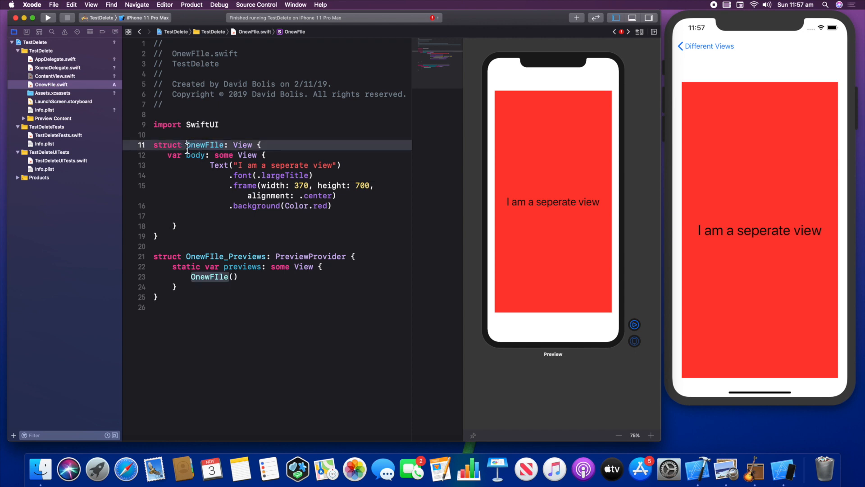
double_click(205, 145)
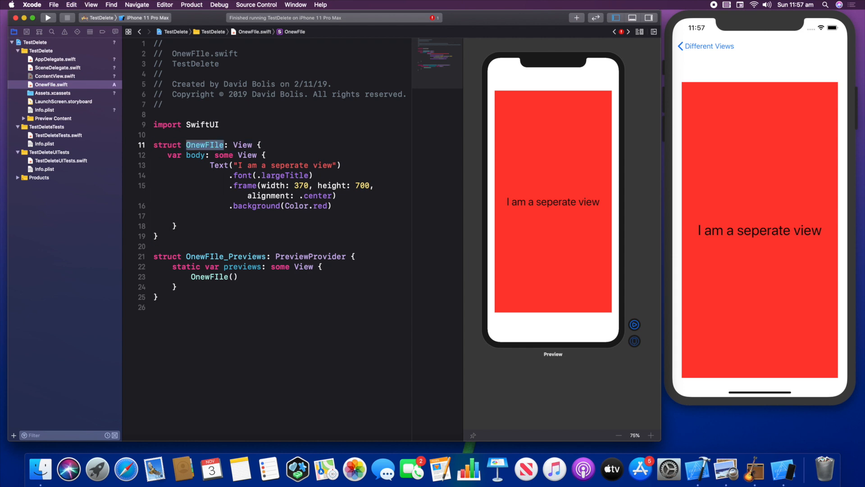
left_click(54, 76)
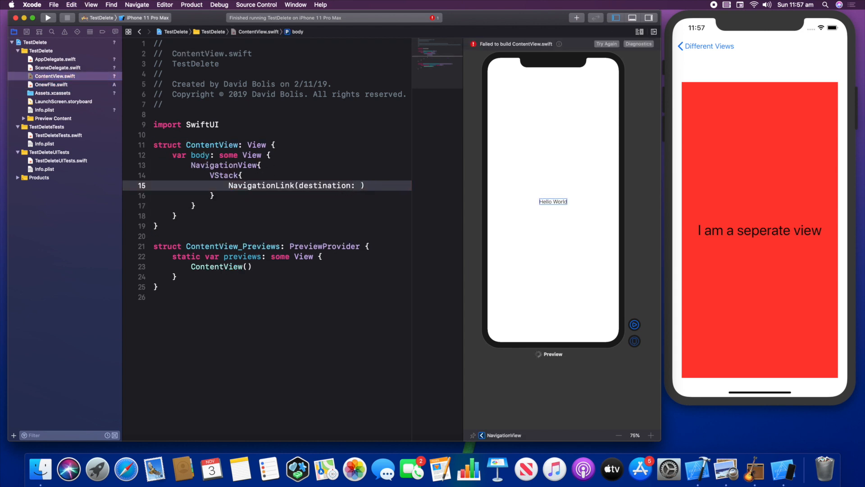
Set the link destination to OnewFIle() and begin a Text("") label in its body
type("OnewFIle()")
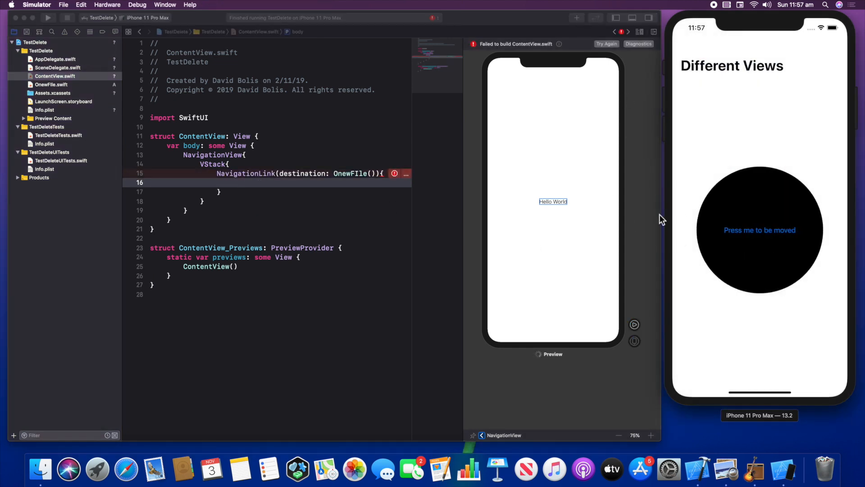
left_click(760, 230)
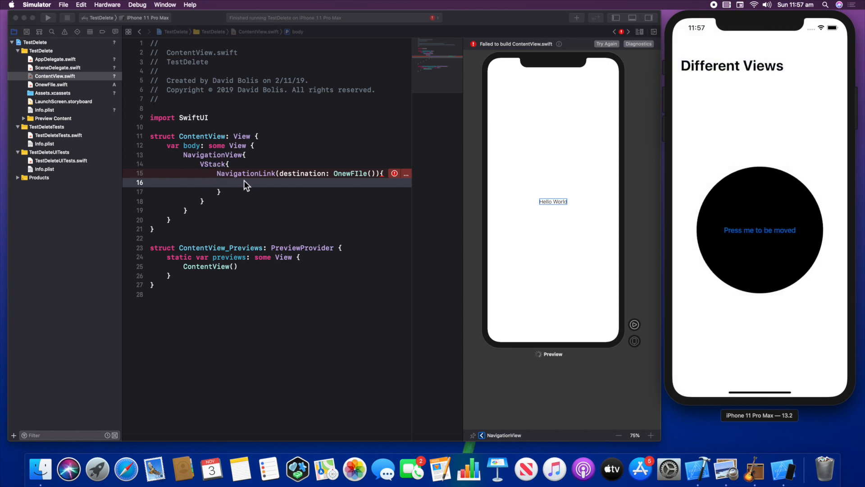
left_click(248, 184)
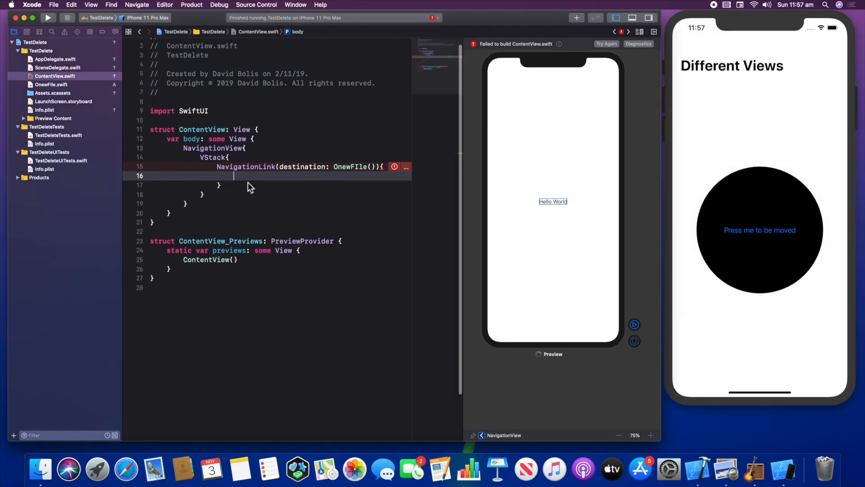
type("Text")
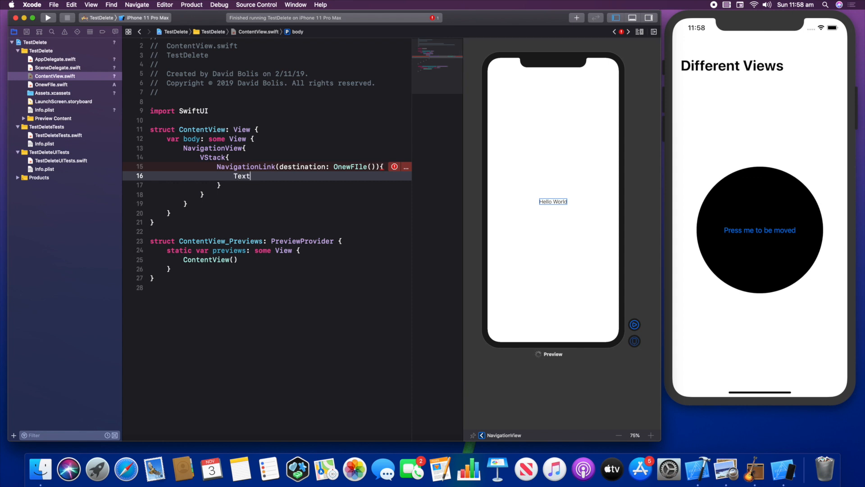
type("(\"\")")
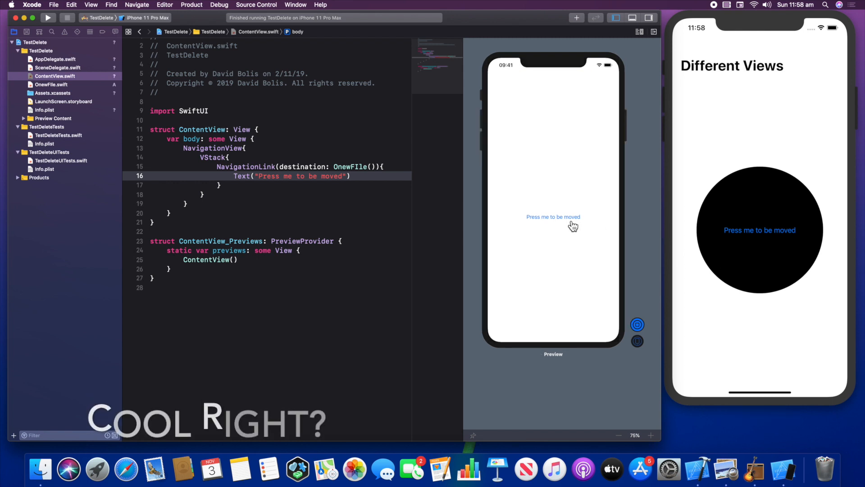
In the live preview, follow the link to the red view and go Back
left_click(554, 217)
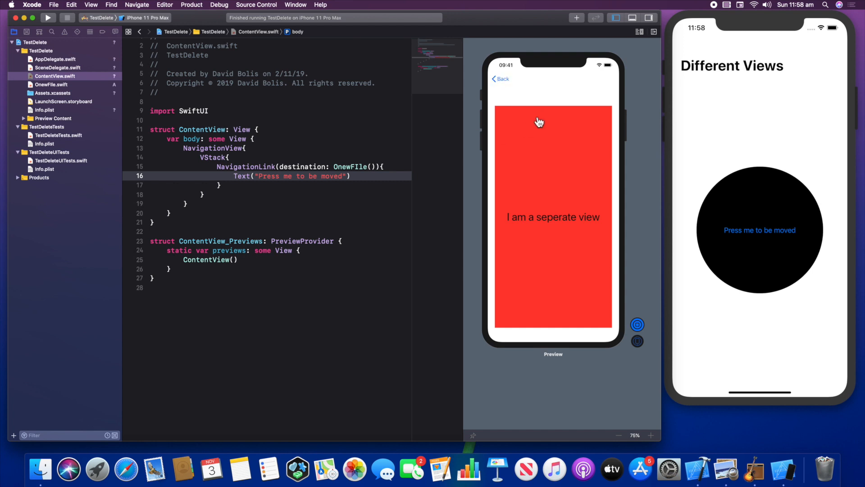
mouse_move(321, 140)
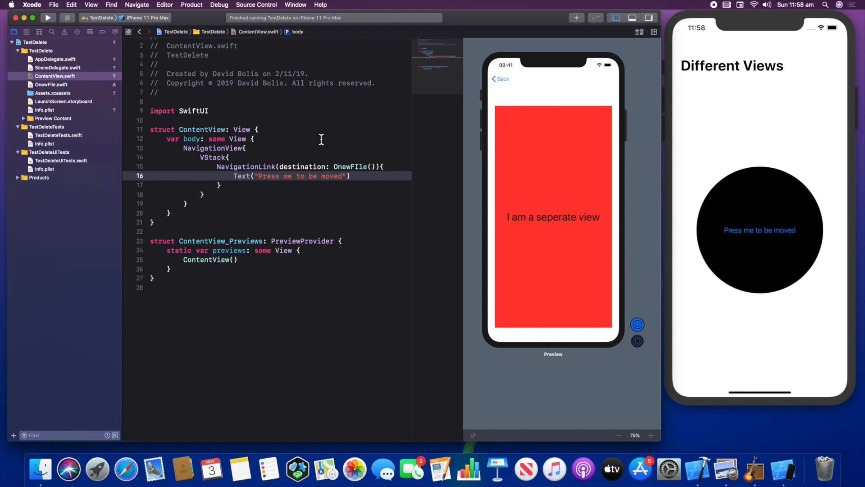
mouse_move(502, 83)
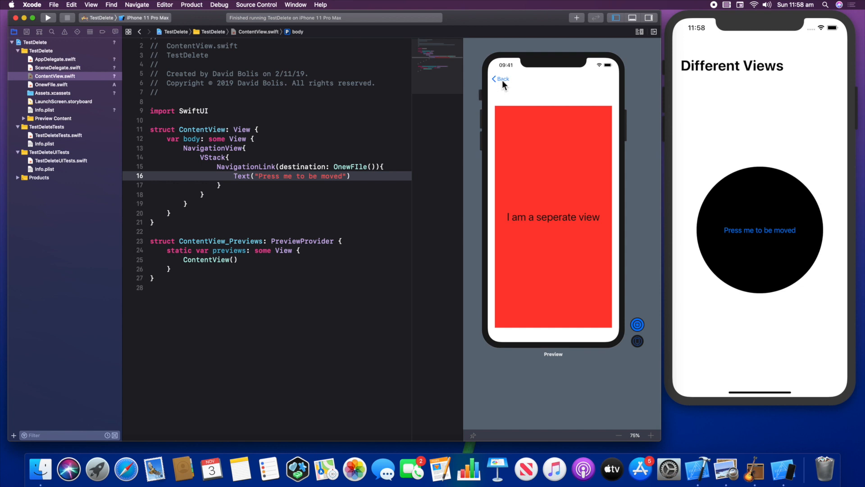
left_click(500, 79)
type(".frame(width: CGFloat?, height: CGFloat?, alignment: Alignment")
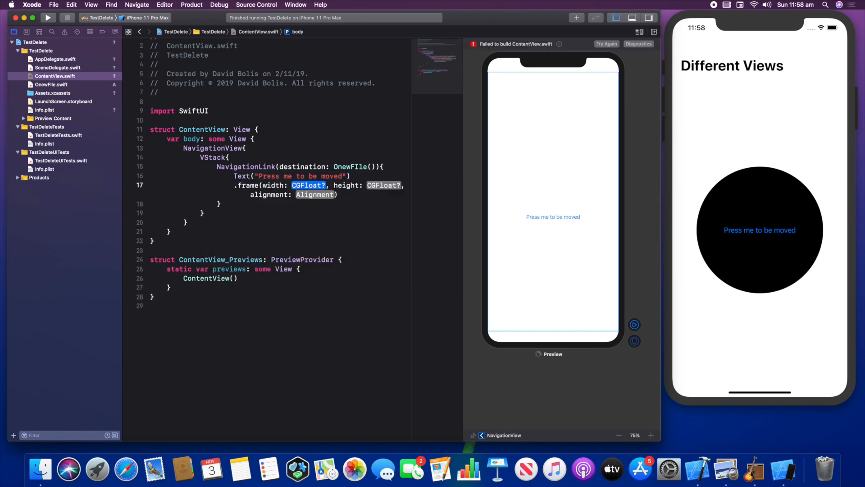
Fill the label's .frame with width 300, height 300 and .center alignment
type("33")
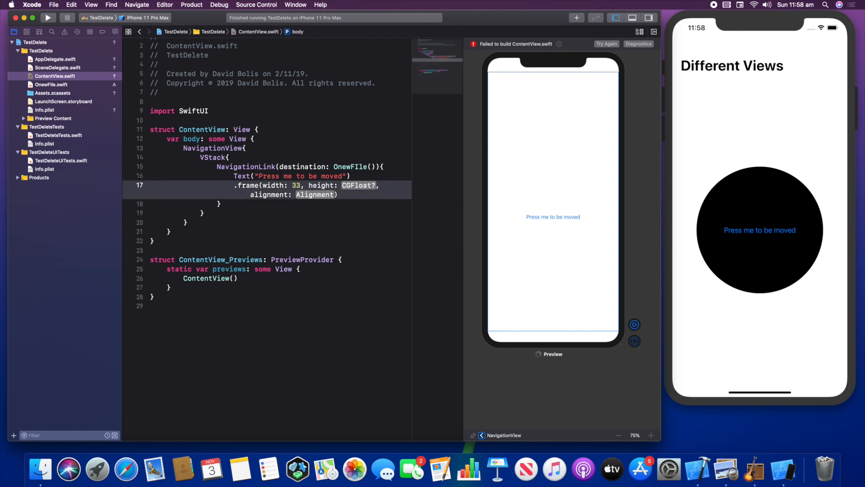
type("300")
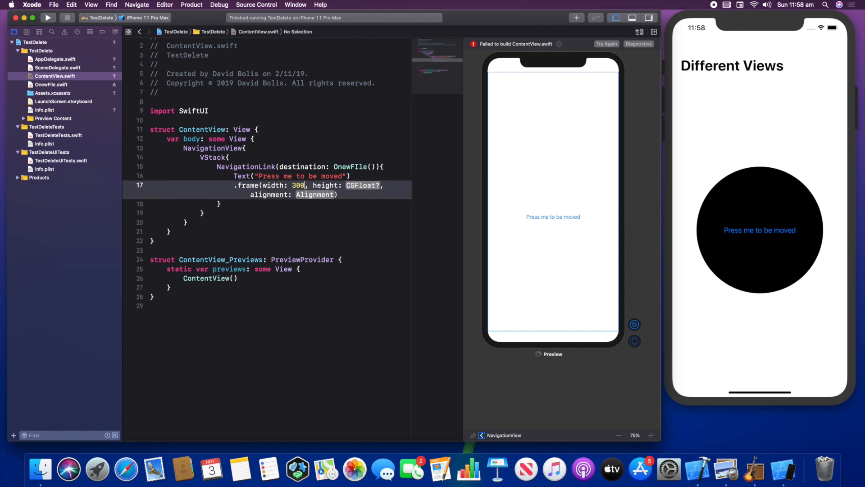
type("300")
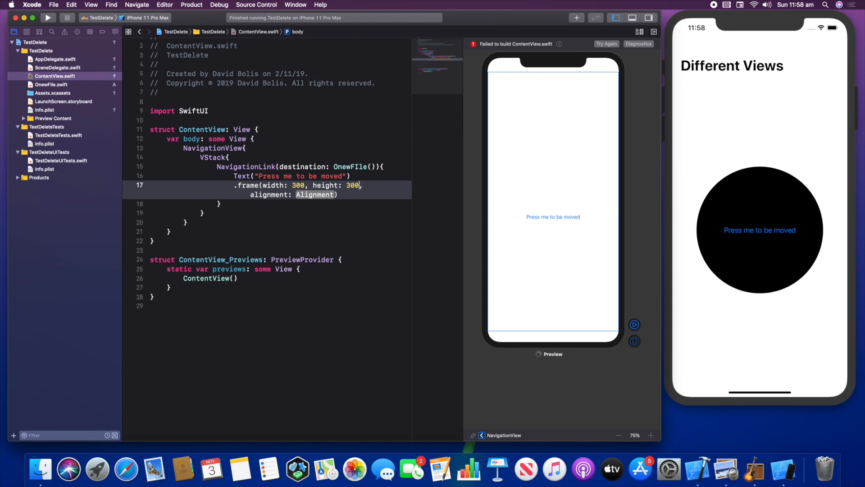
type(".center")
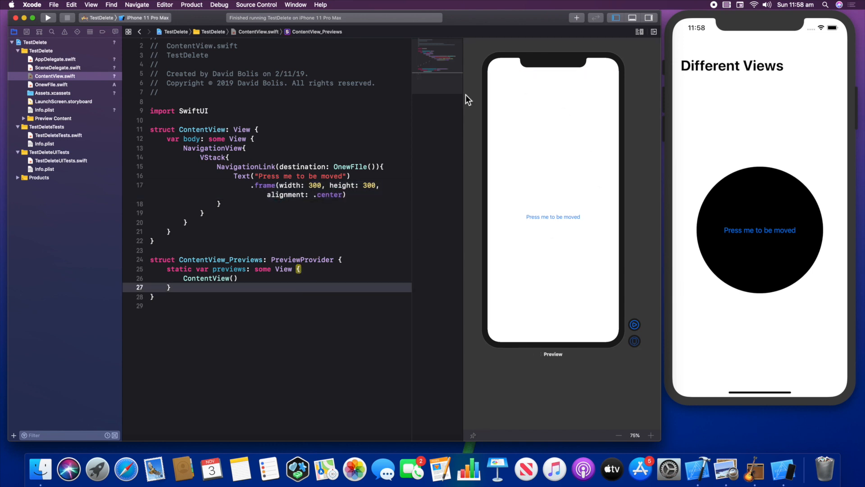
left_click(347, 195)
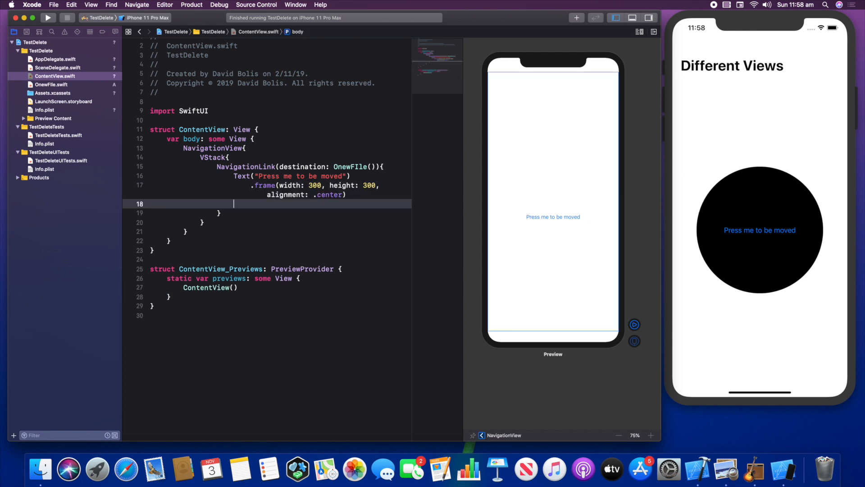
Add a .background(Color.black) modifier, replacing red with black, then start a new line
type(".bac")
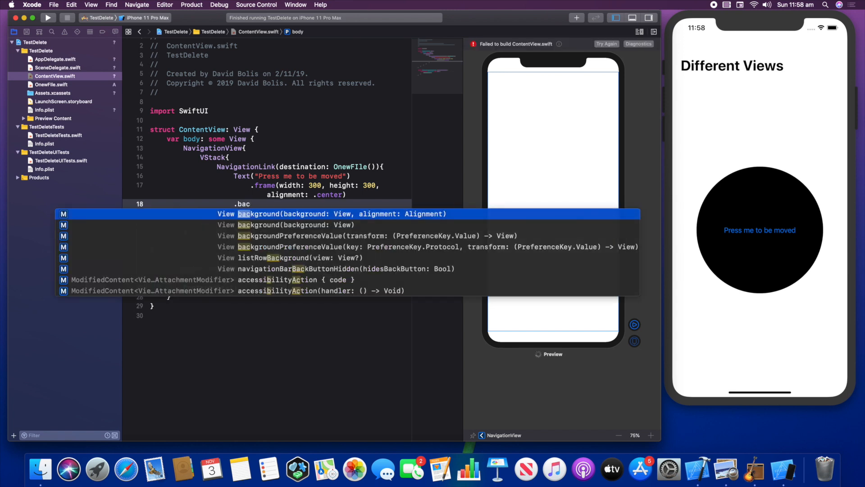
left_click(284, 225)
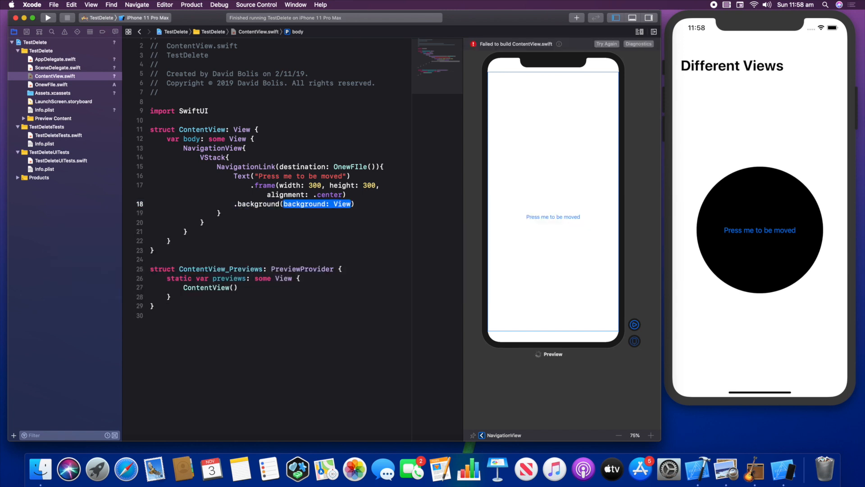
type("Color.red")
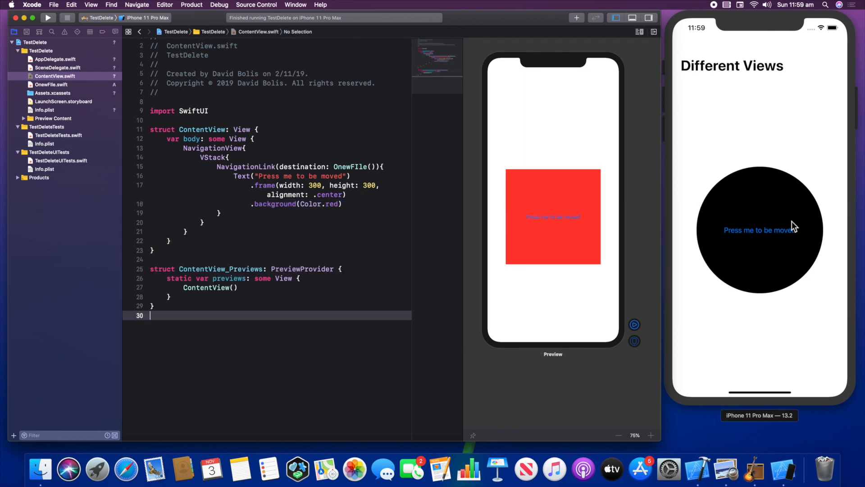
double_click(334, 204)
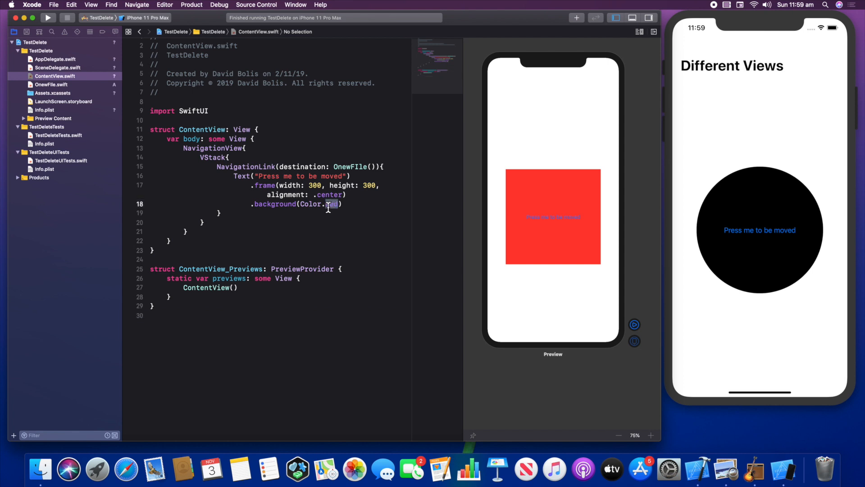
type("black")
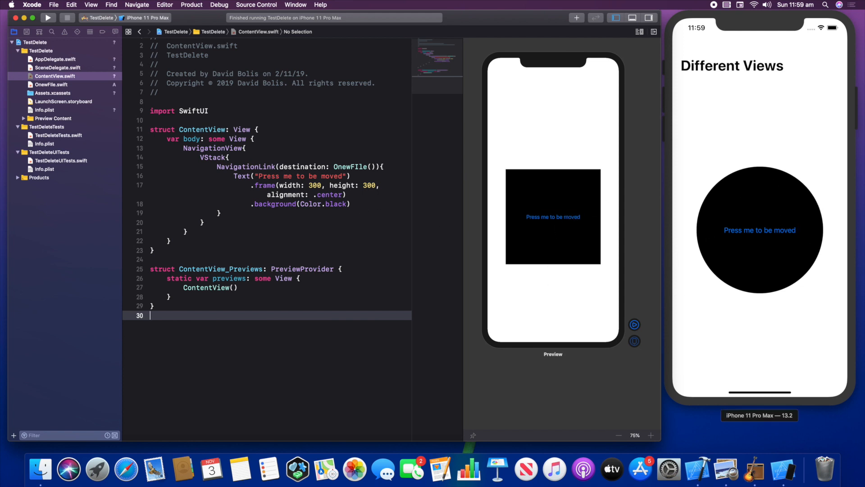
left_click(369, 204)
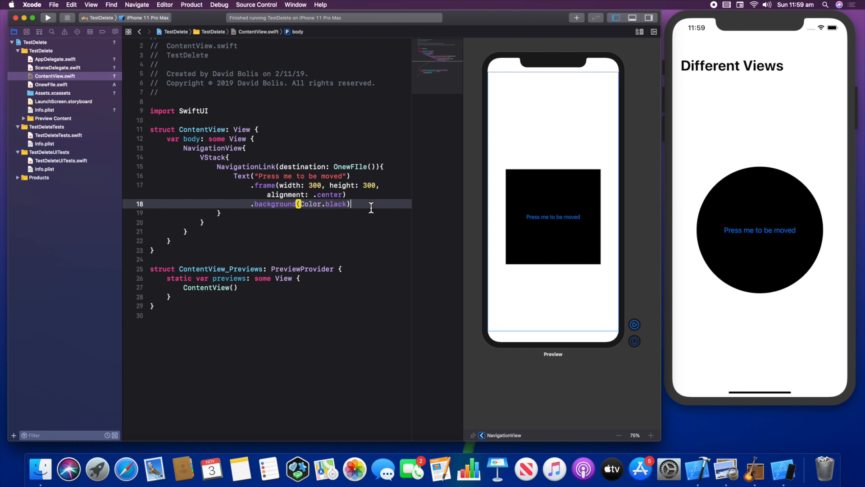
key("Return")
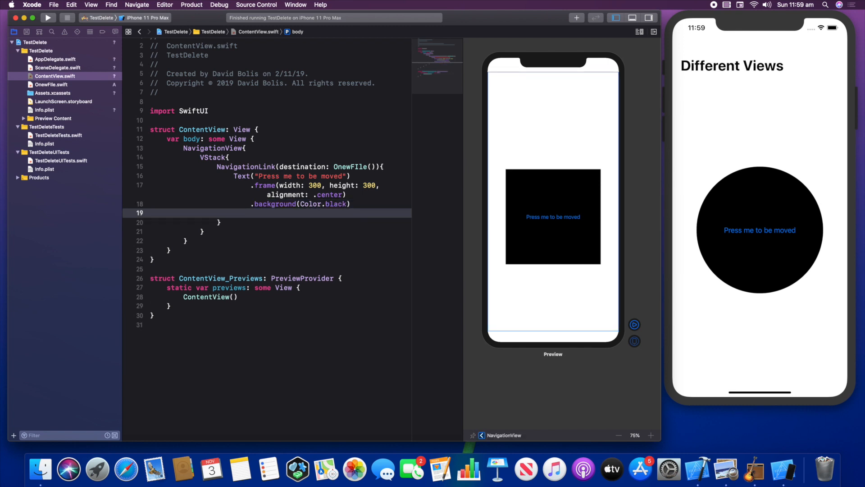
Add .cornerRadius(100), then raise the radius to 150
type(".cot")
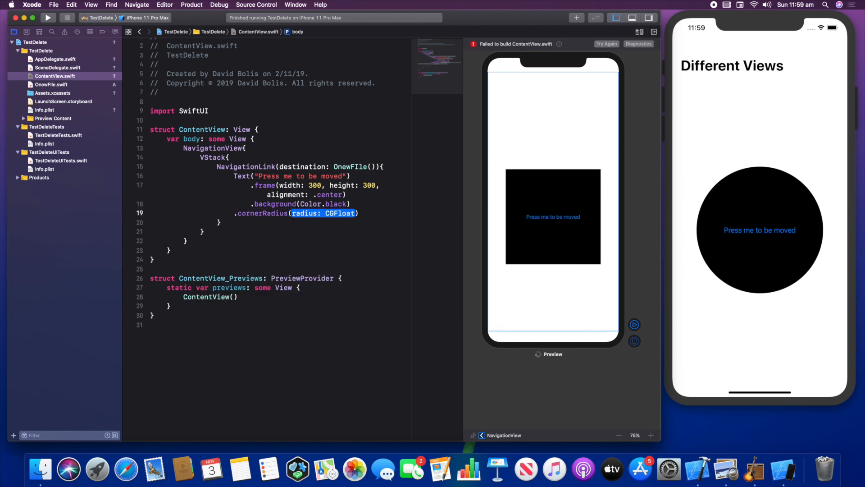
type("100")
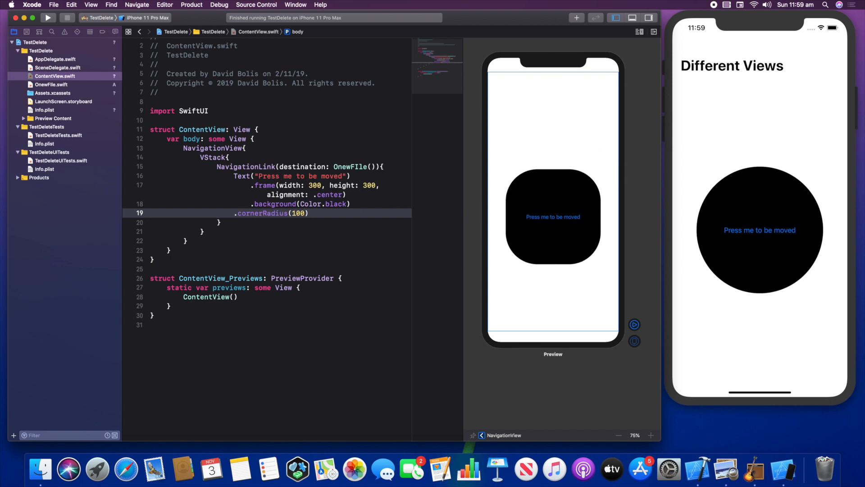
type("150")
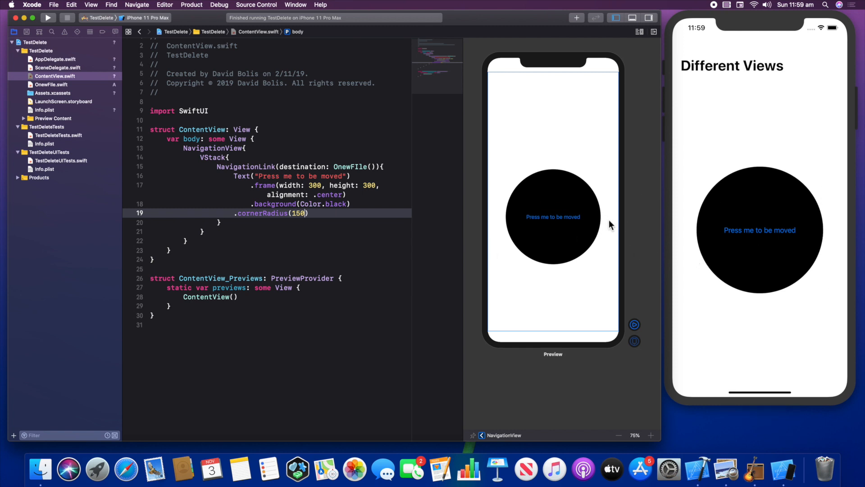
left_click(760, 230)
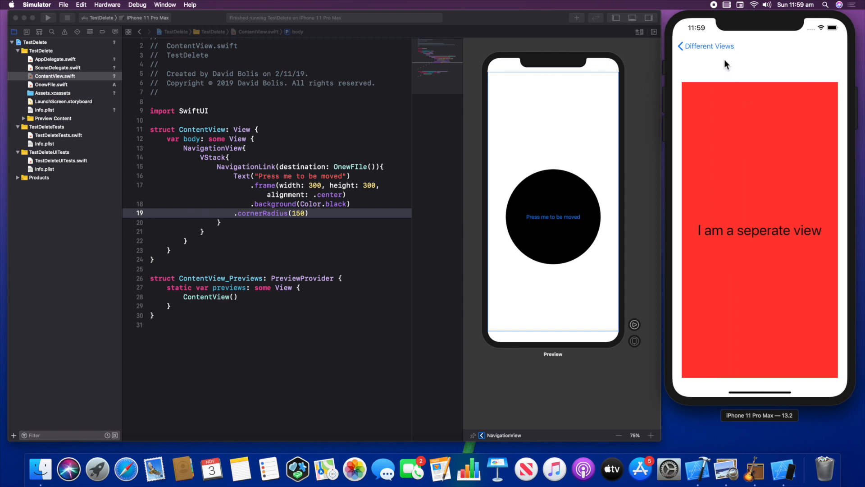
left_click(681, 46)
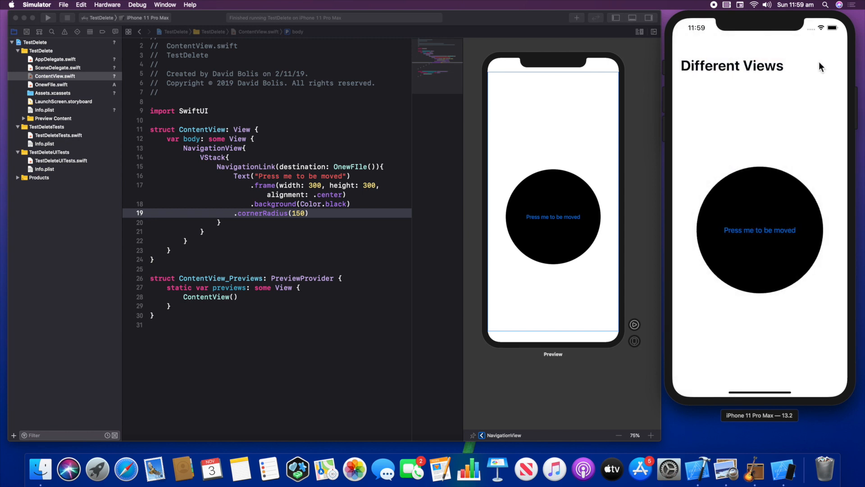
mouse_move(656, 146)
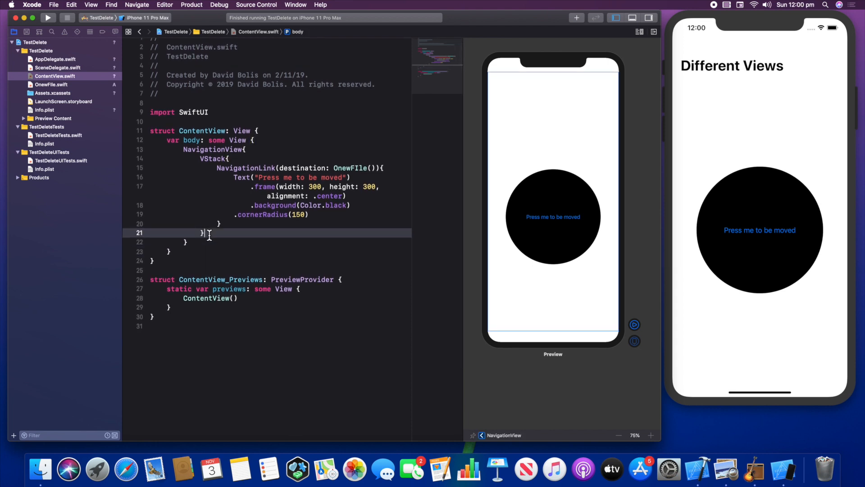
Add .navigationBarTitle("Different Views") after the VStack's closing brace
type(".navigationBarTitle(\"")
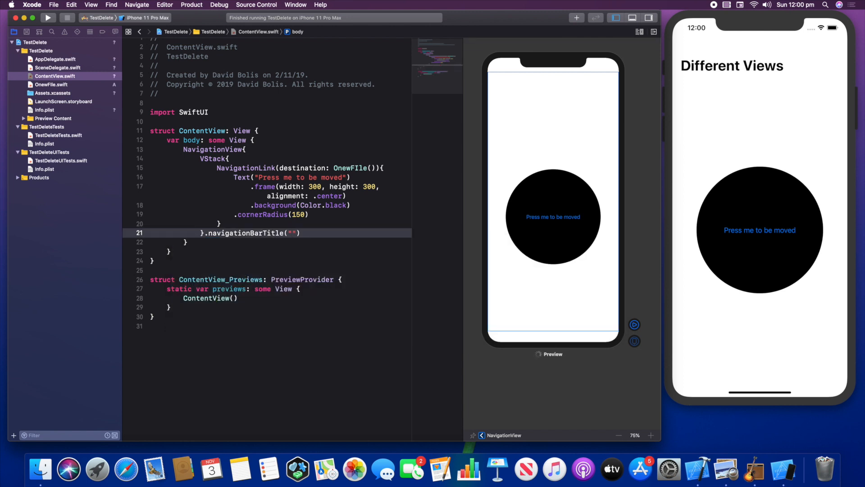
type("Differ")
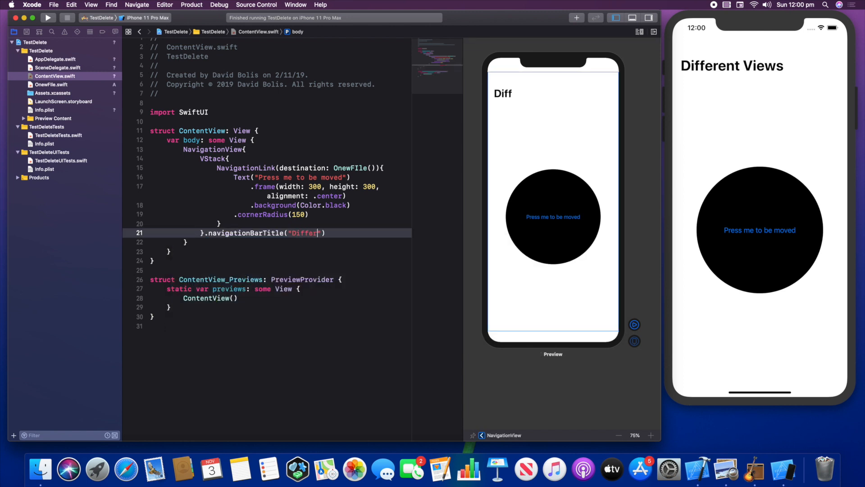
type("nt Vie")
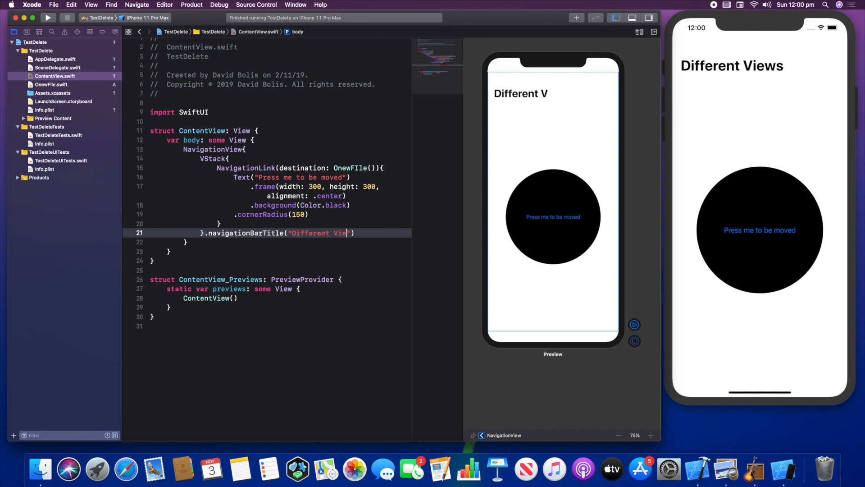
type("ws")
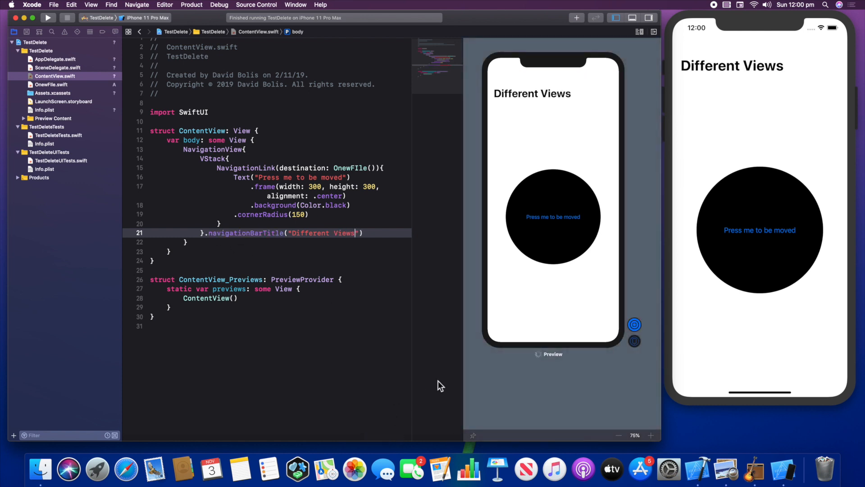
Start Live Preview, tap the circle twice to reach the red view, then select OnewFIle
left_click(553, 216)
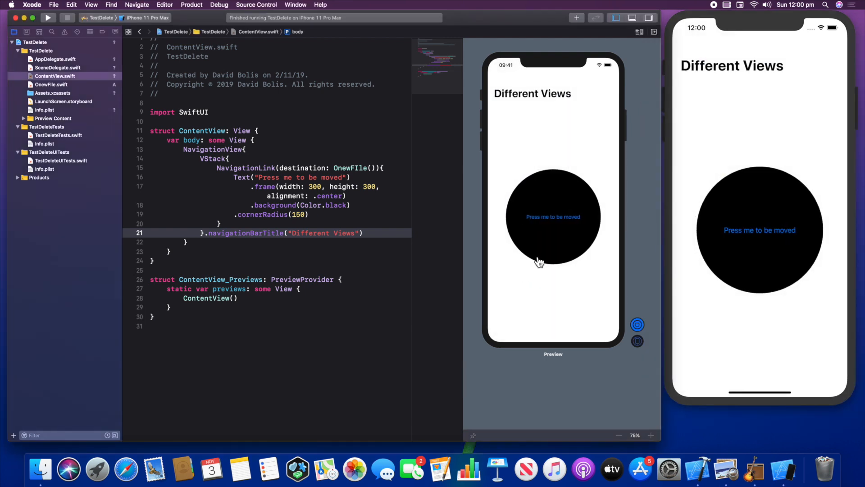
left_click(553, 217)
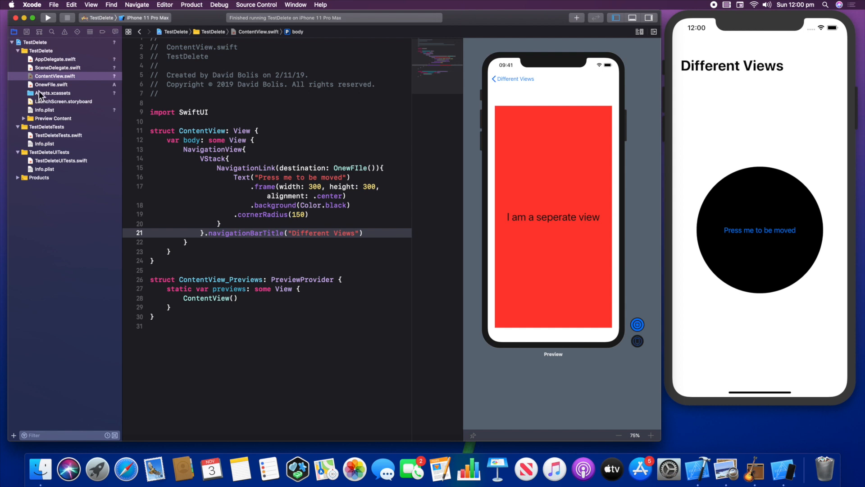
mouse_move(510, 91)
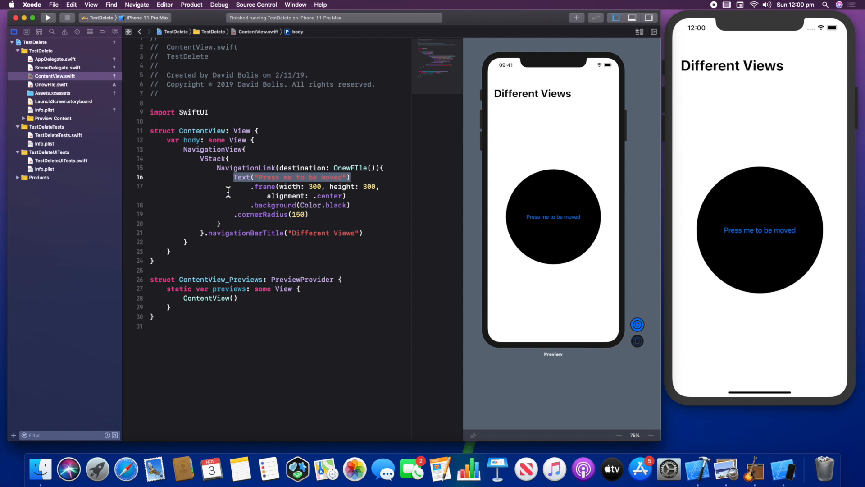
mouse_move(260, 158)
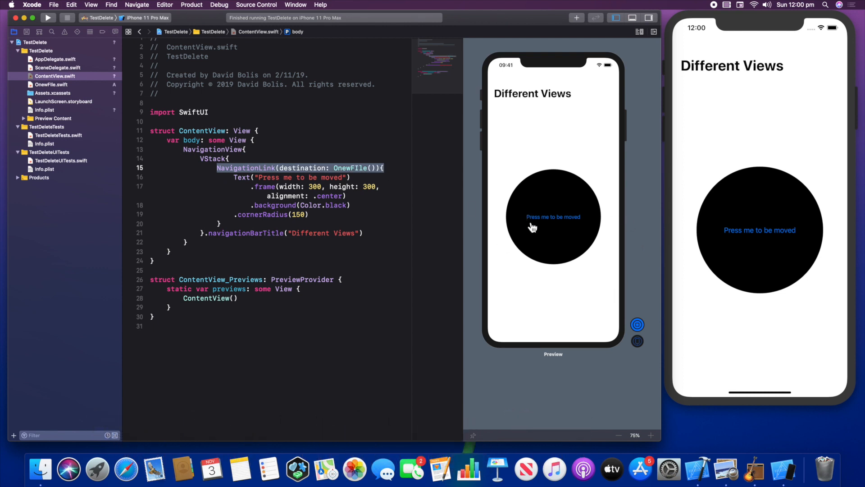
left_click(553, 222)
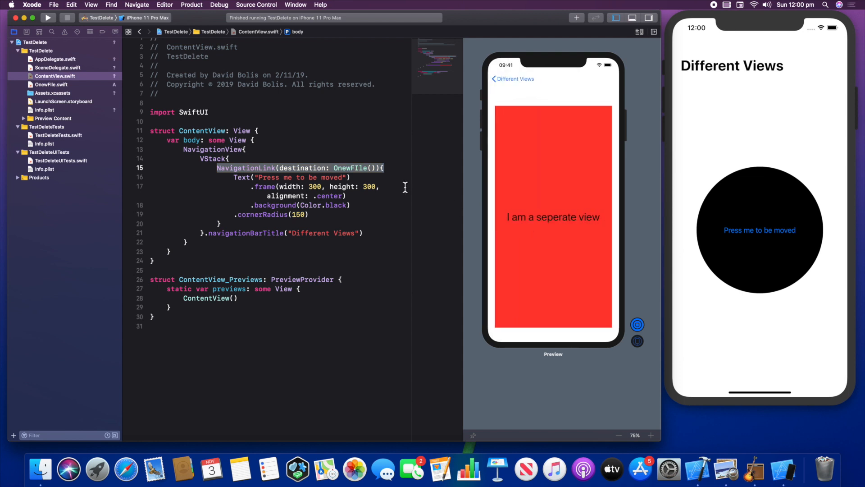
double_click(351, 168)
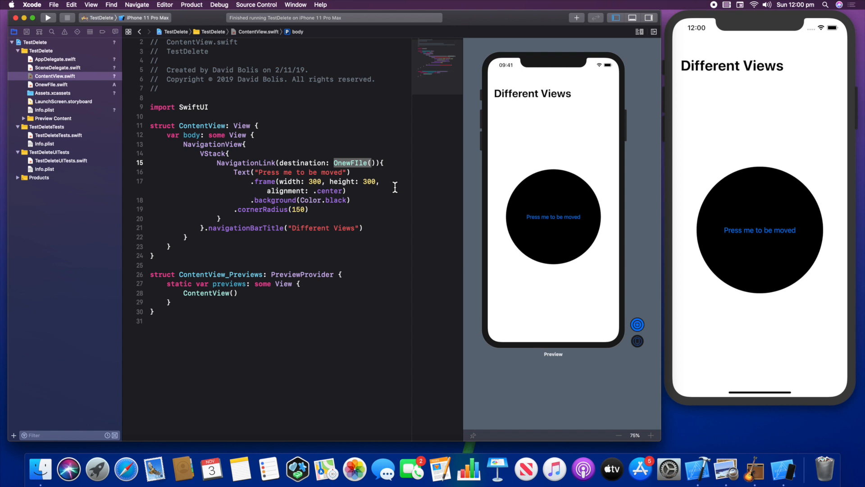
mouse_move(300, 135)
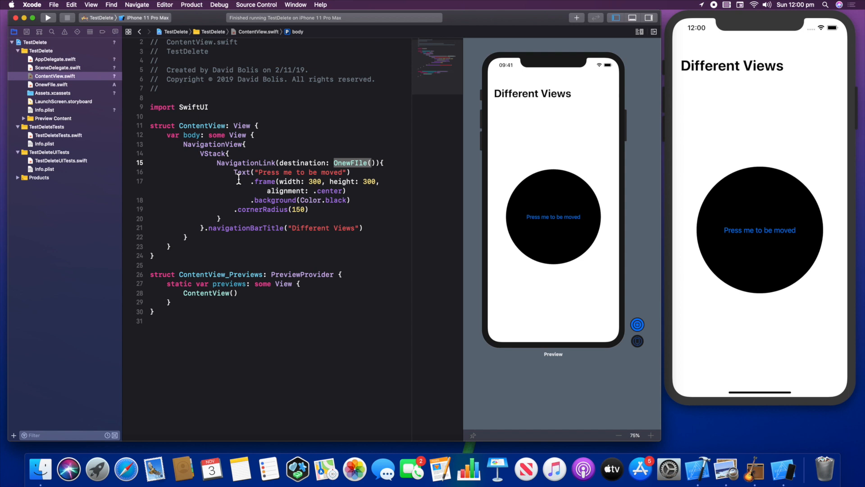
mouse_move(250, 154)
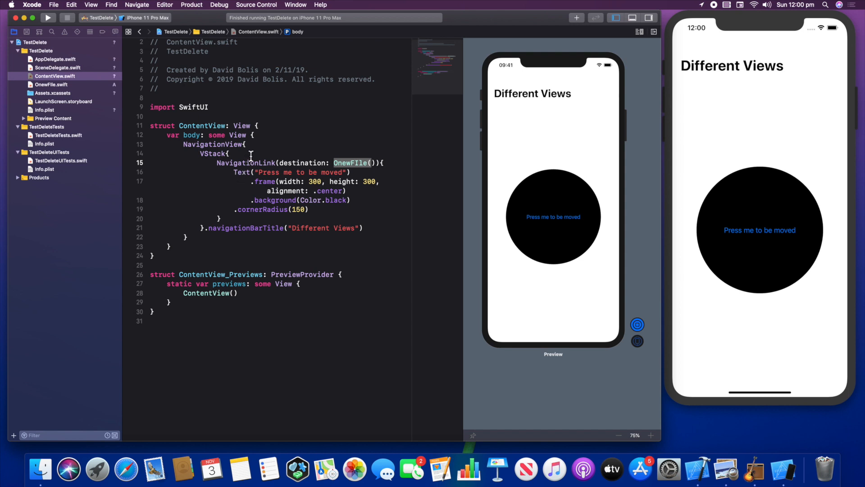